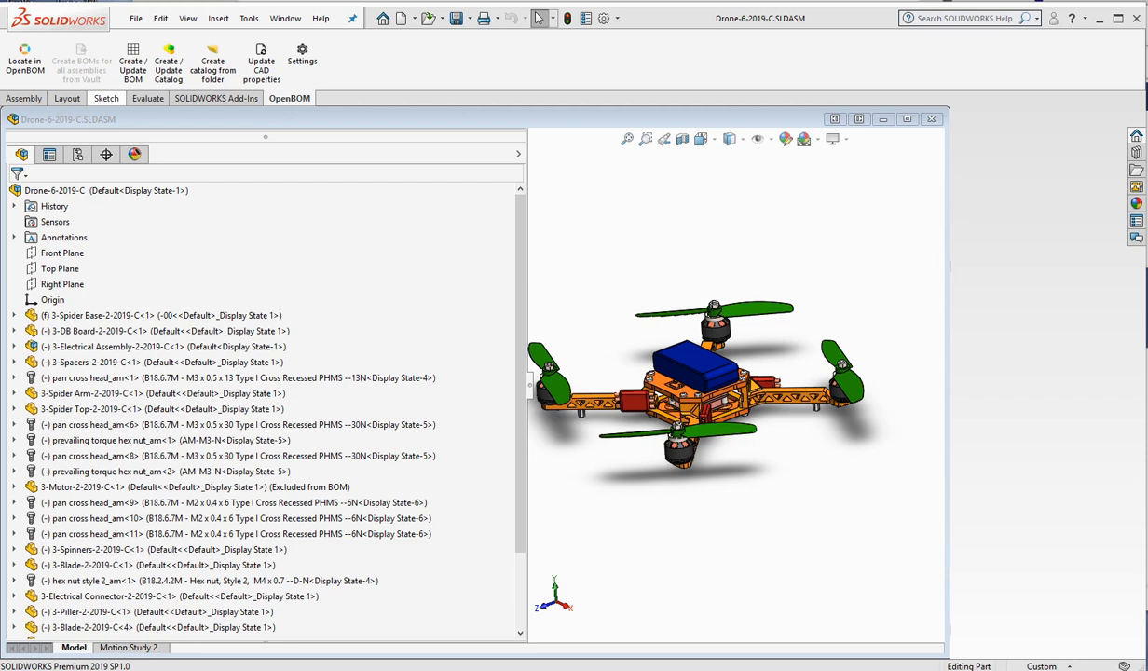
pyautogui.moveTo(313, 154)
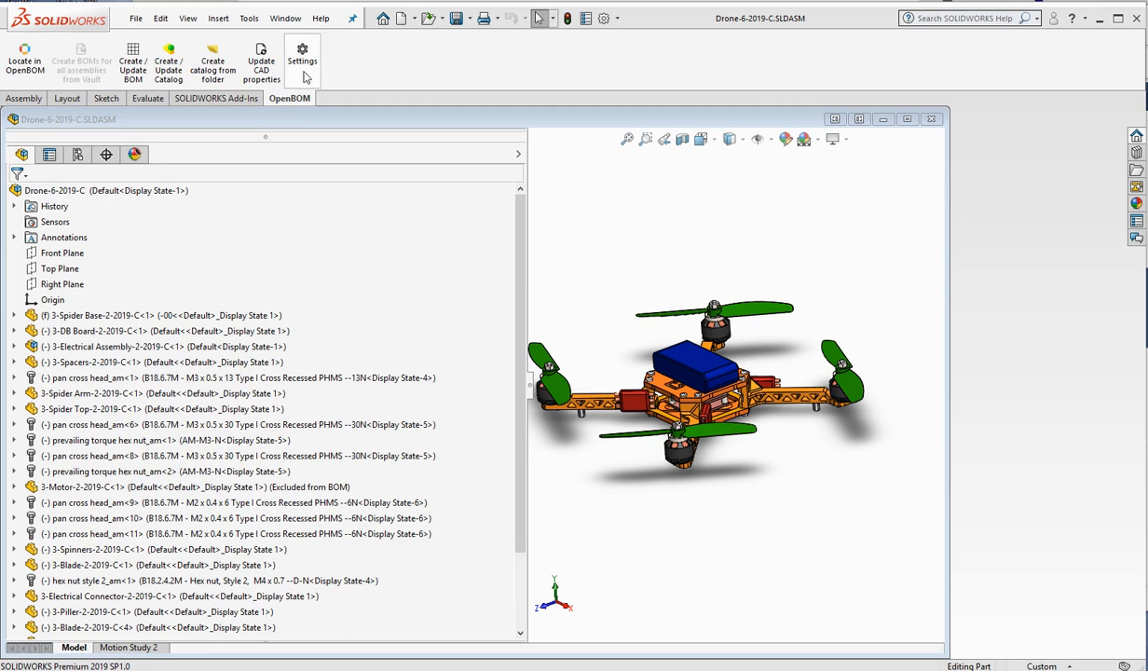
# - From OpenBOM Settings, create a new template named Steve's Mfg, Inc and confirm it
pyautogui.click(302, 54)
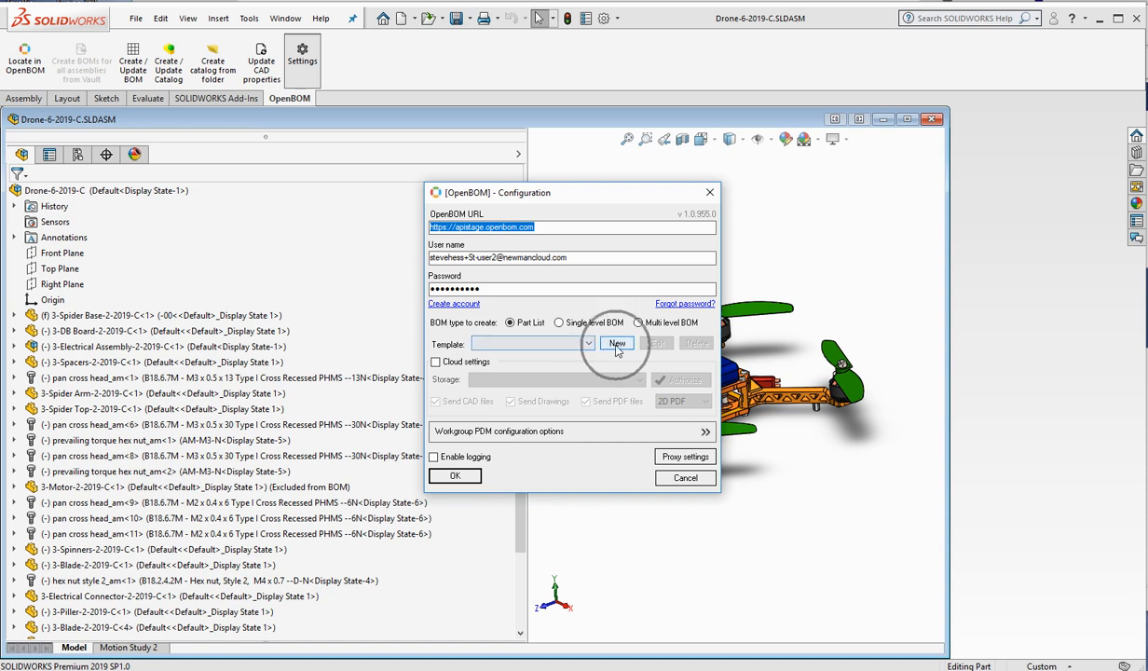
pyautogui.click(617, 343)
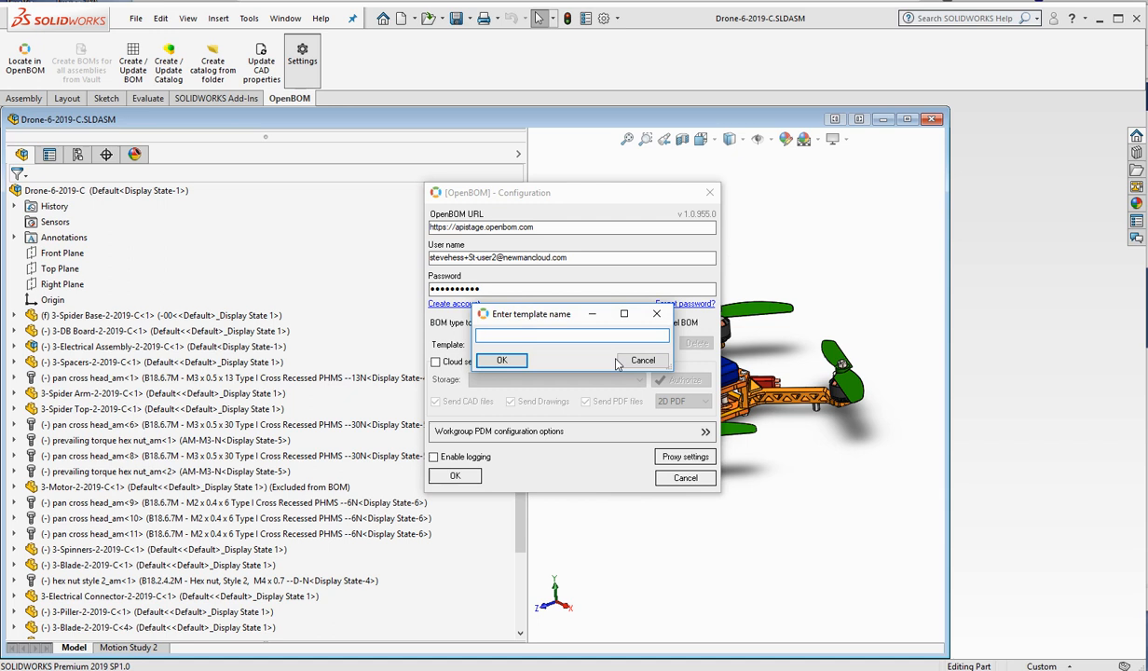
pyautogui.write("Steve's Mfg. Inc")
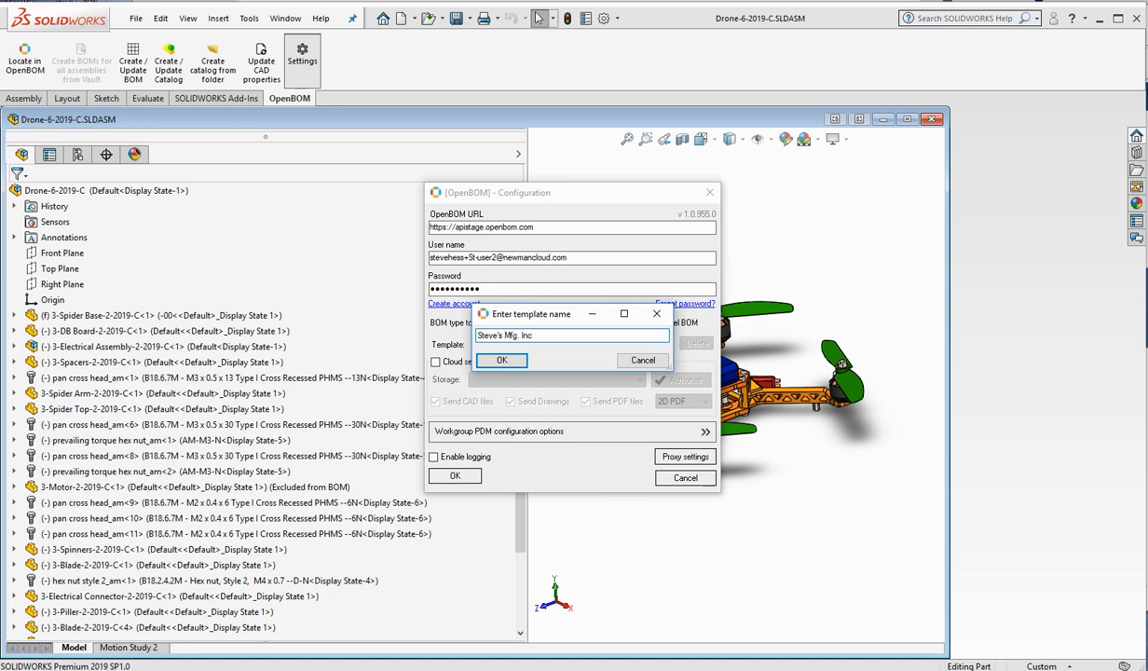
pyautogui.click(502, 362)
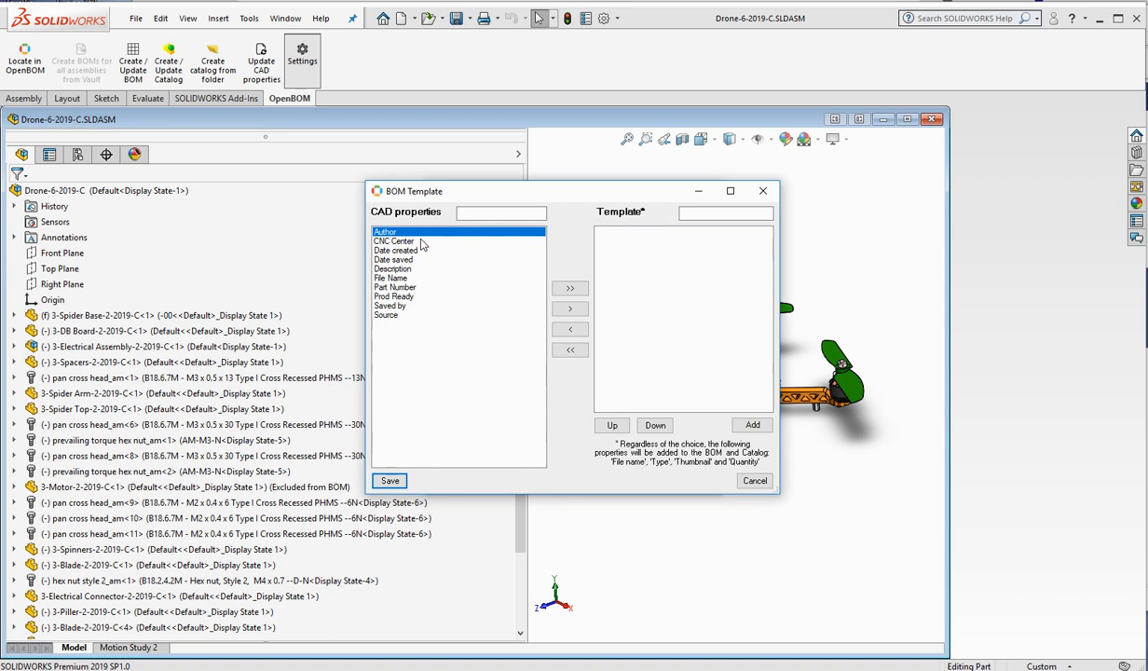
pyautogui.moveTo(287, 389)
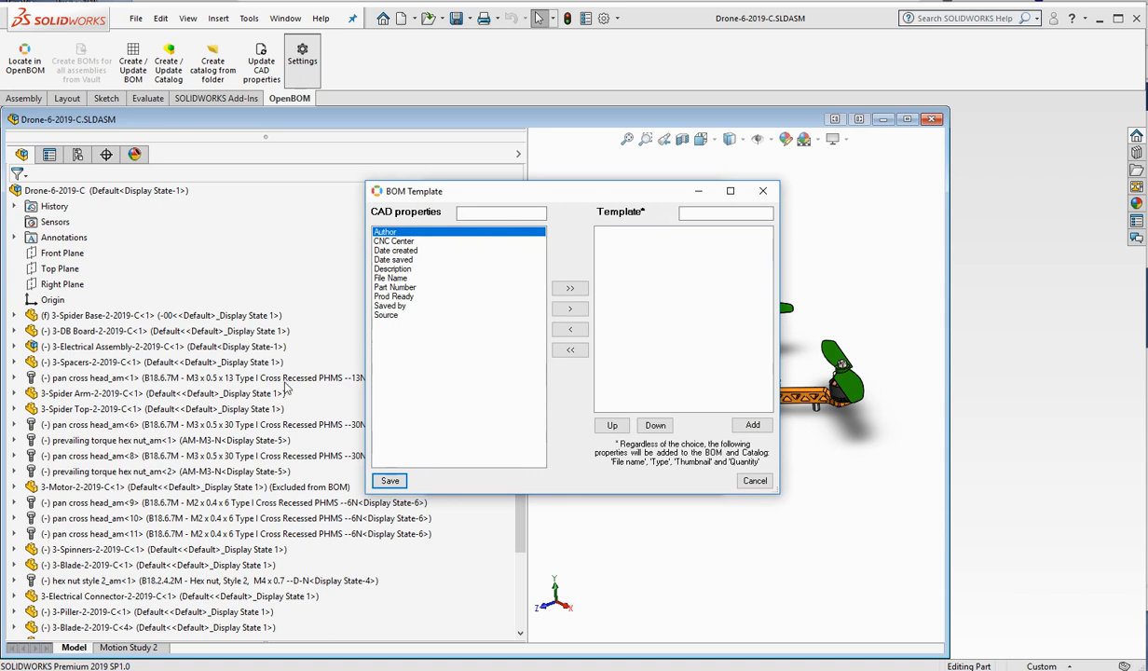
pyautogui.moveTo(328, 354)
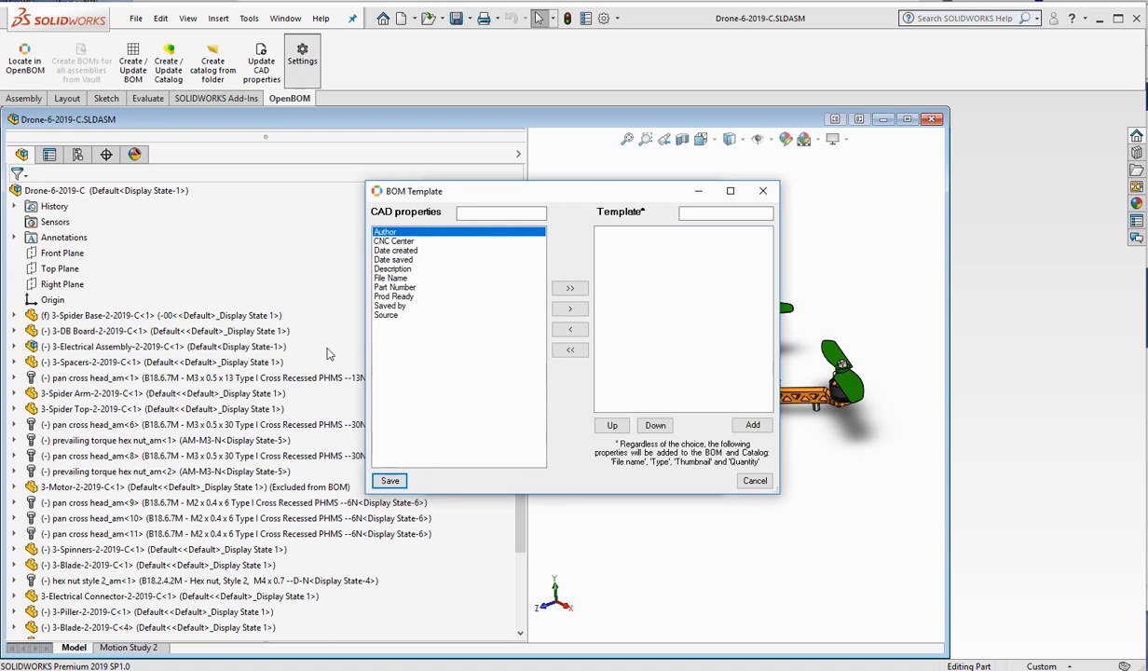
pyautogui.moveTo(400, 296)
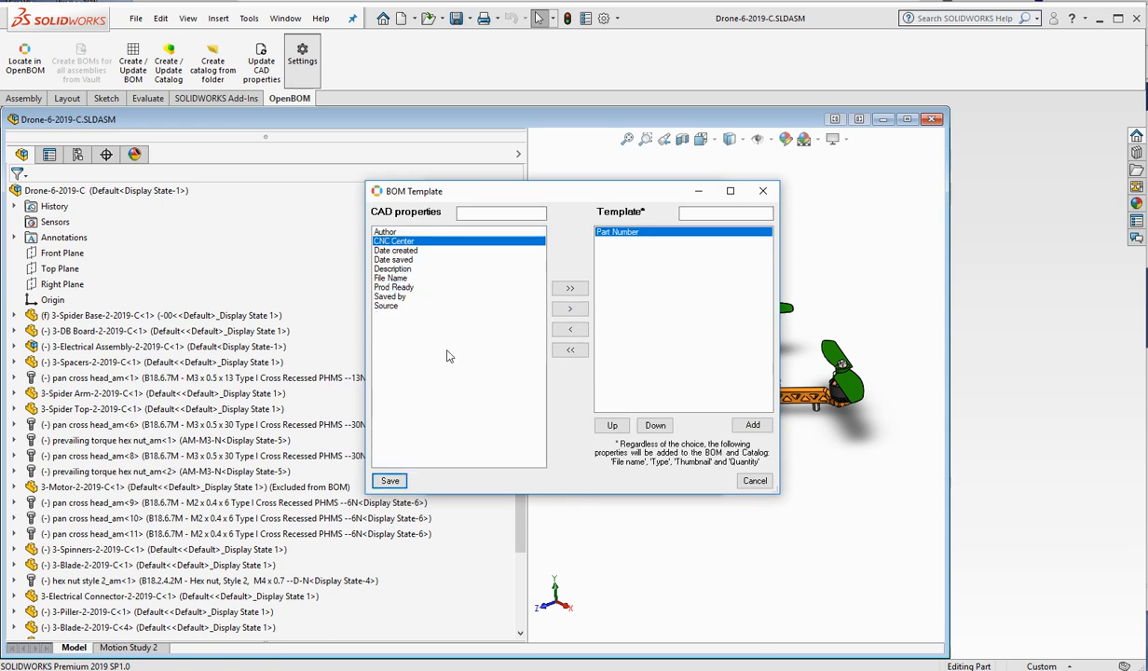
# - Move CNC Center, File Name and Description into the template alongside Part Number
pyautogui.click(570, 309)
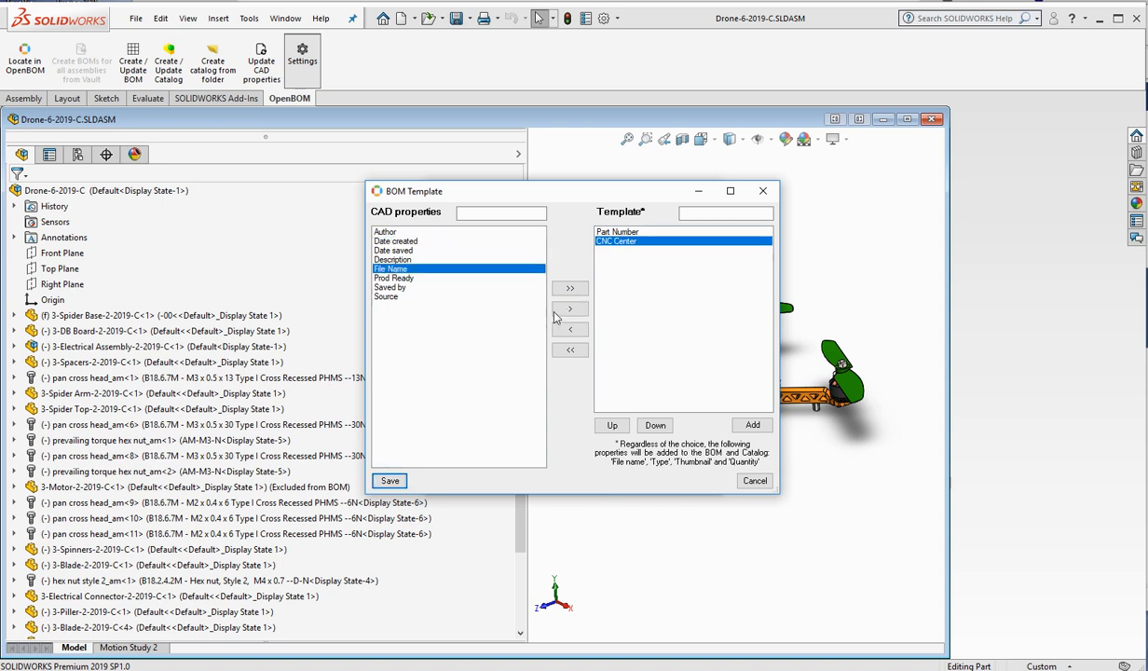
pyautogui.click(570, 309)
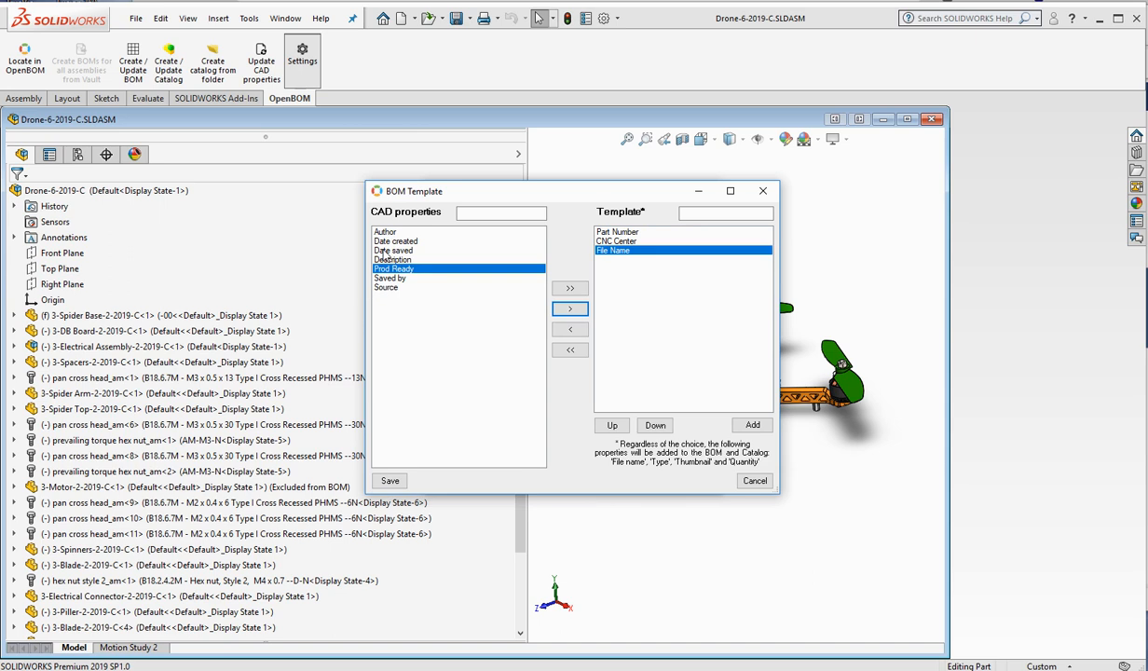
pyautogui.click(571, 310)
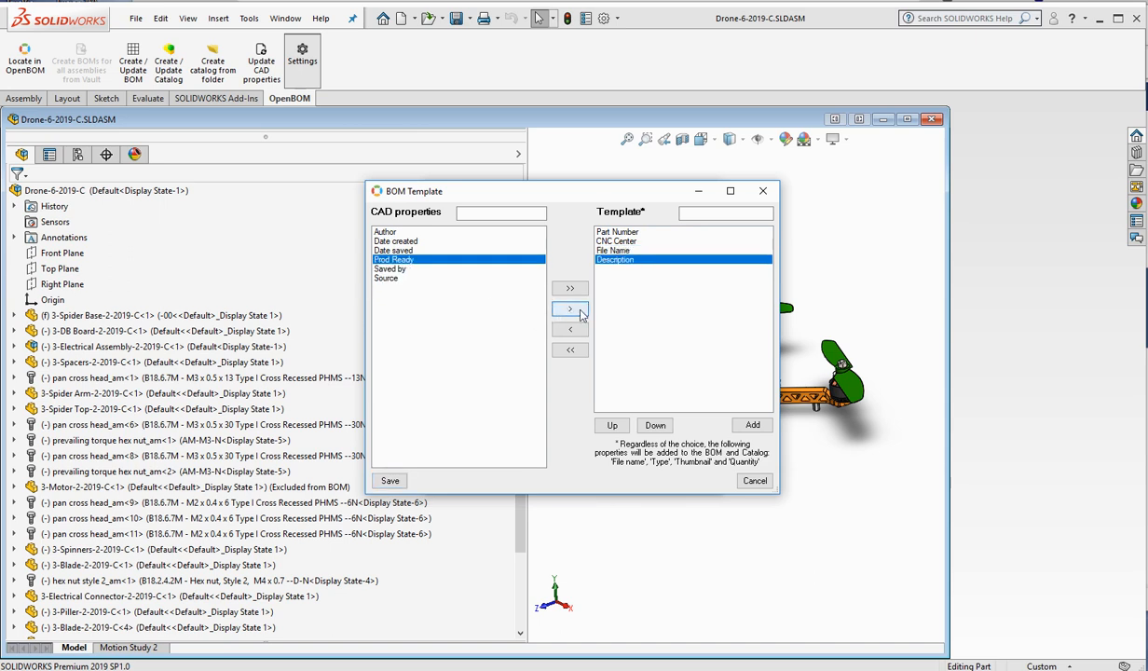
pyautogui.click(571, 310)
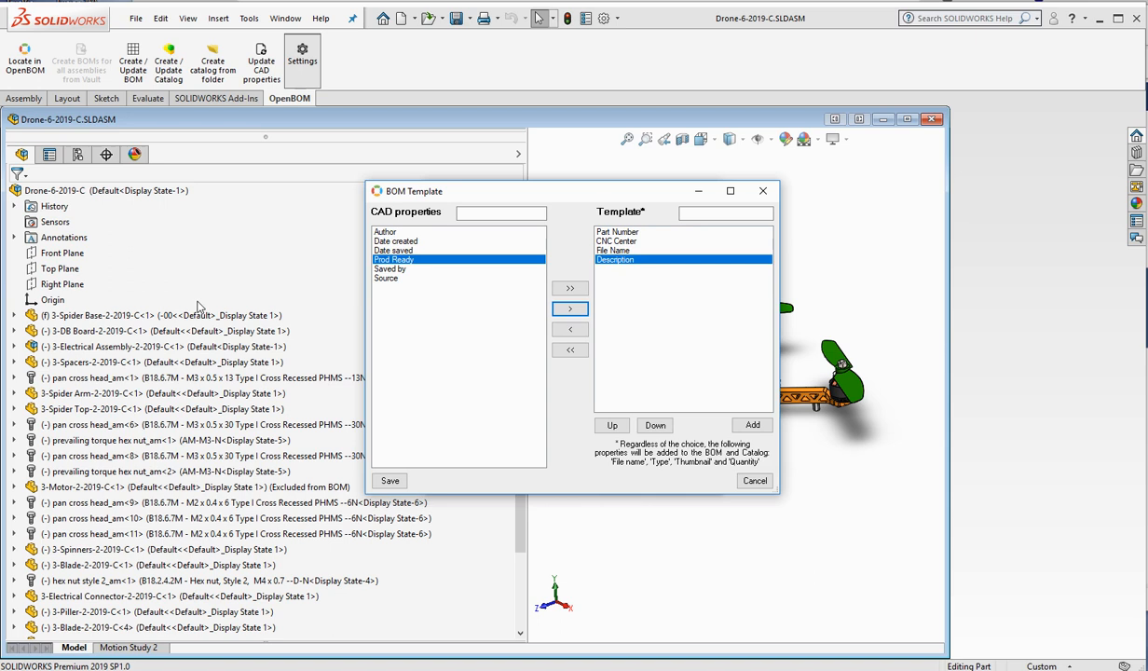
# - Add custom Cost and Calculated Cost properties to the template
pyautogui.click(753, 425)
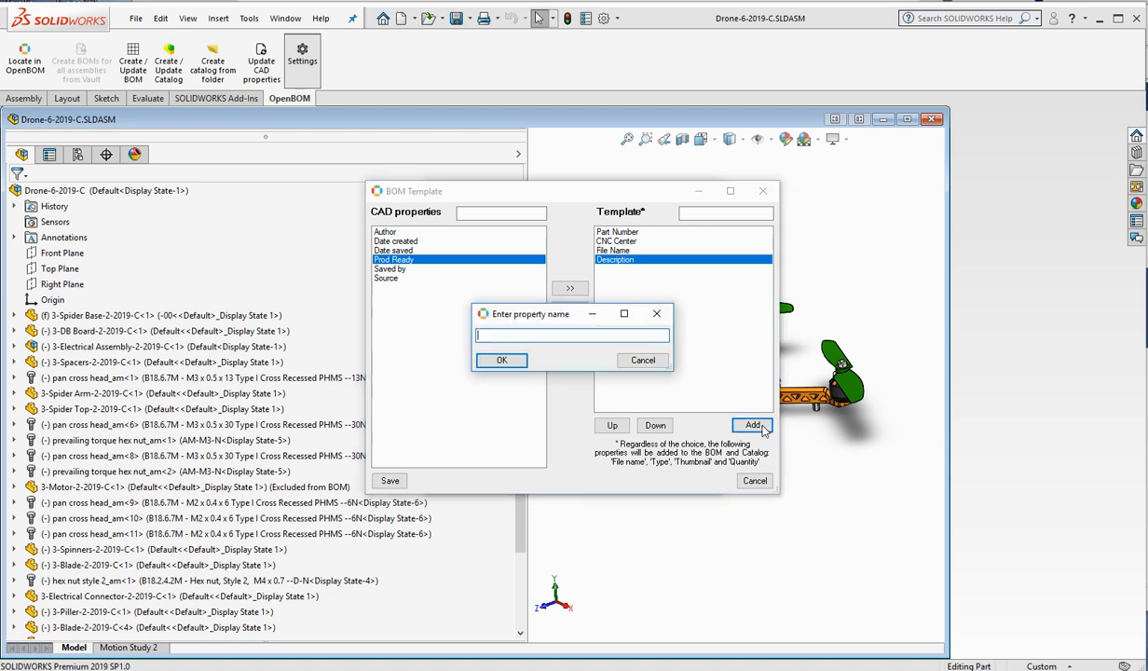
pyautogui.click(501, 359)
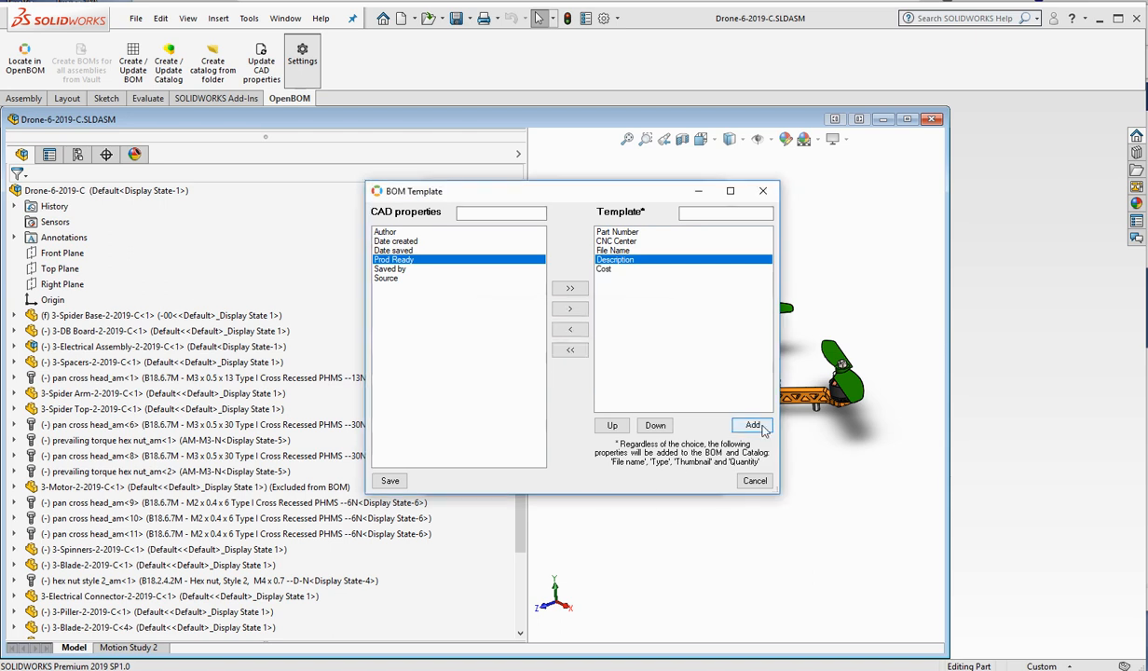
pyautogui.click(752, 425)
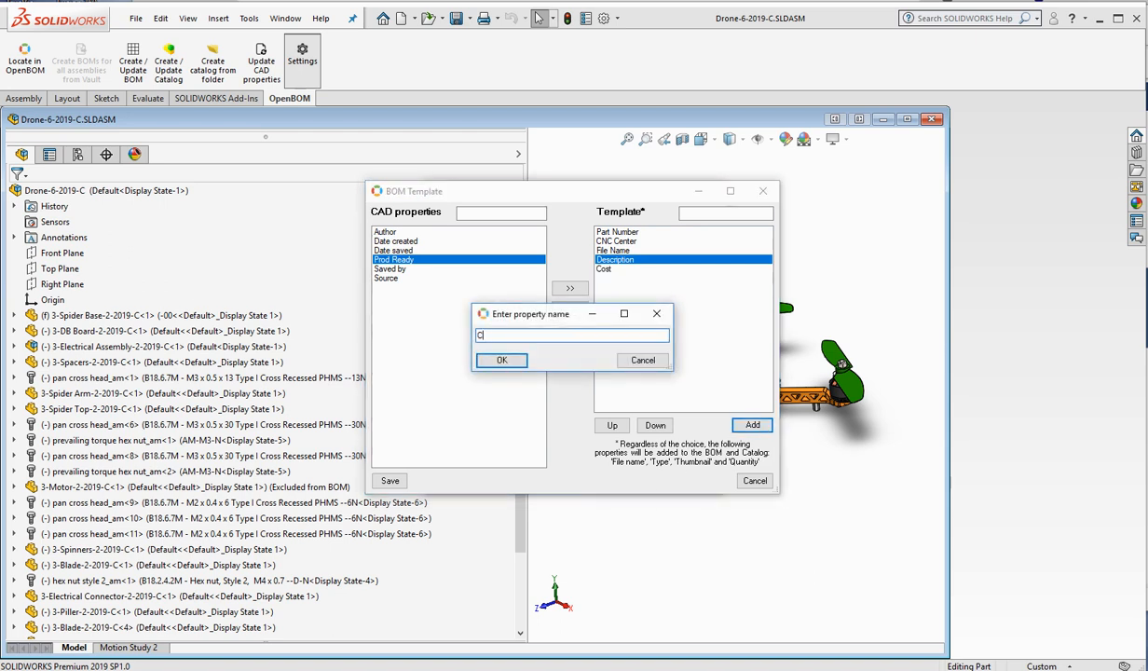
pyautogui.write('alc')
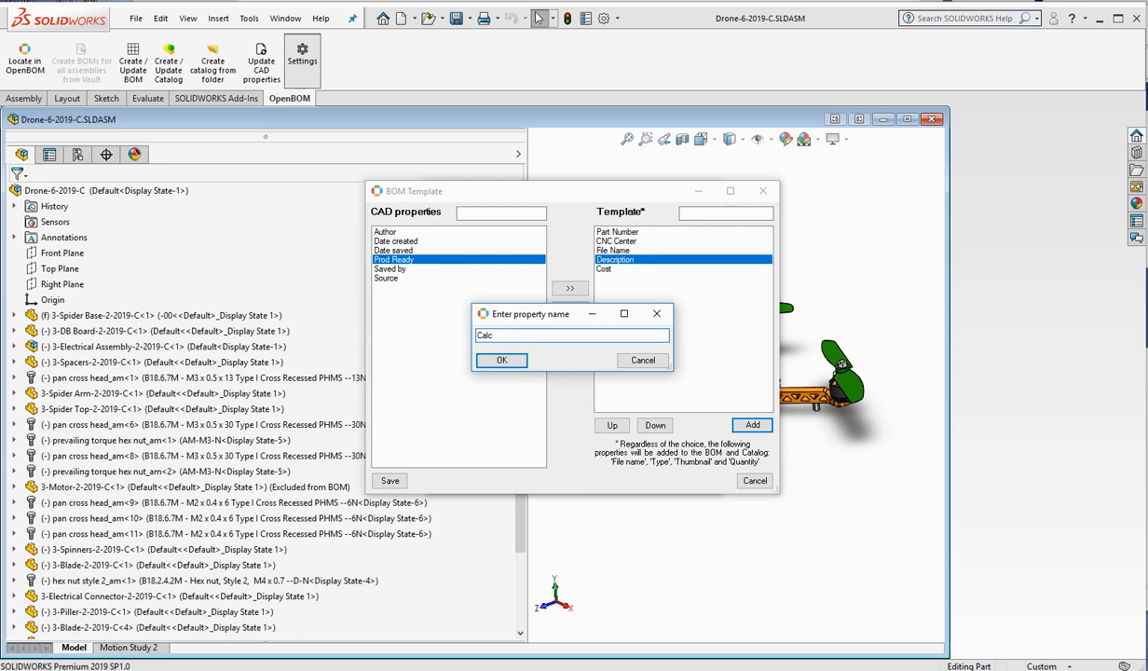
pyautogui.write('ulated Cost')
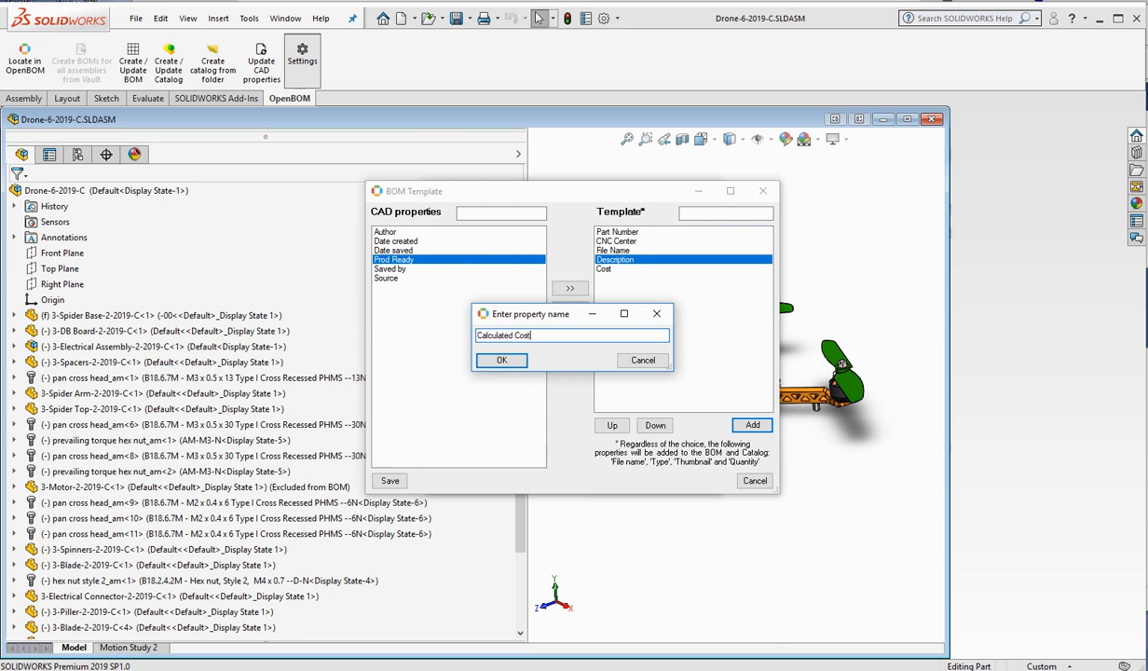
pyautogui.click(501, 362)
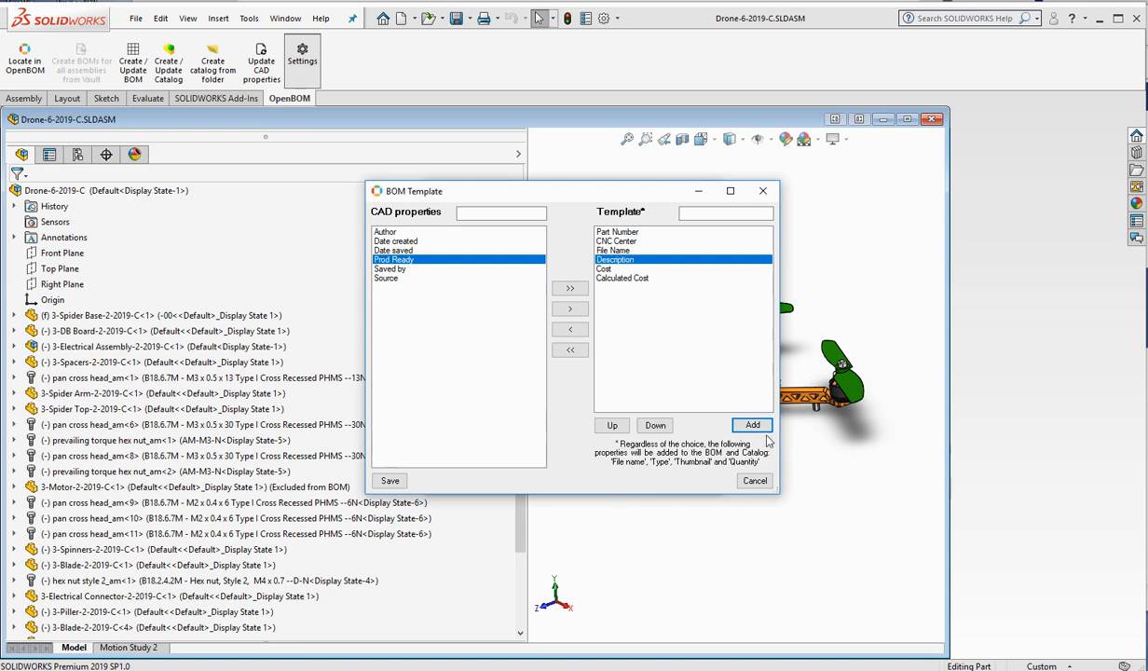
# - Add a custom Location property to the template
pyautogui.click(753, 425)
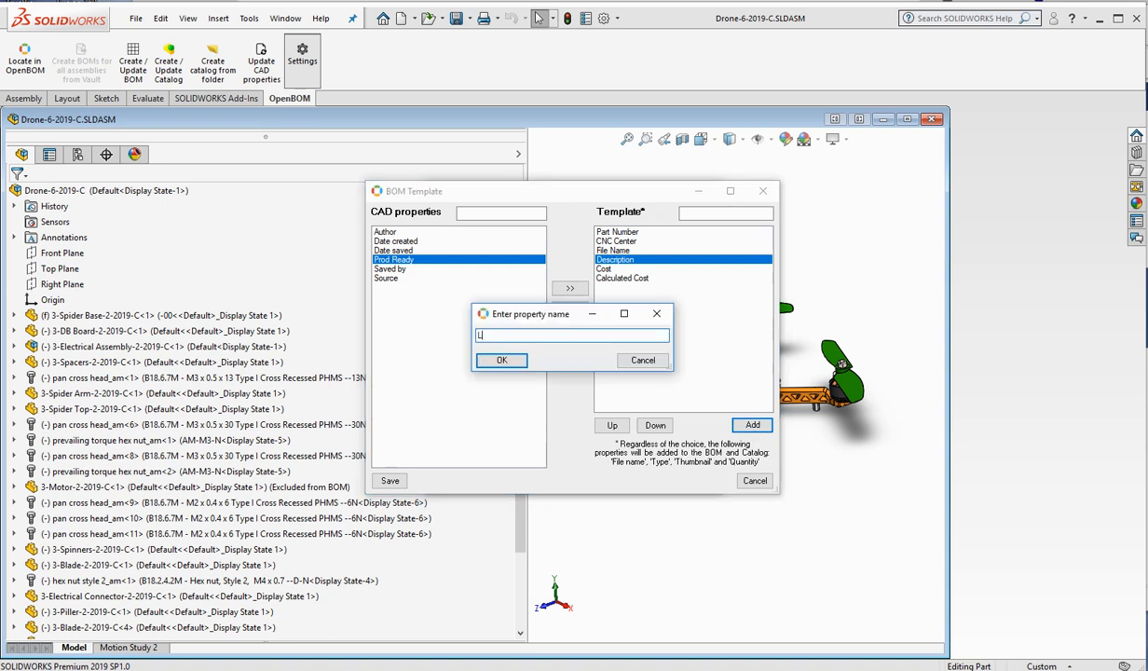
pyautogui.write('Location')
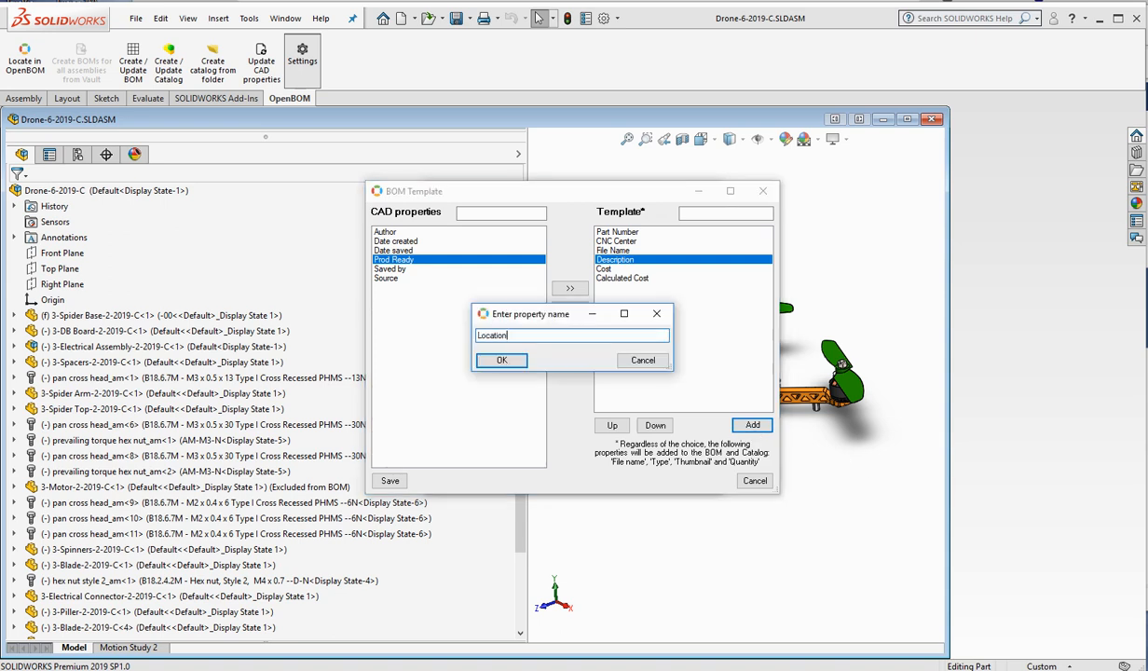
pyautogui.click(501, 360)
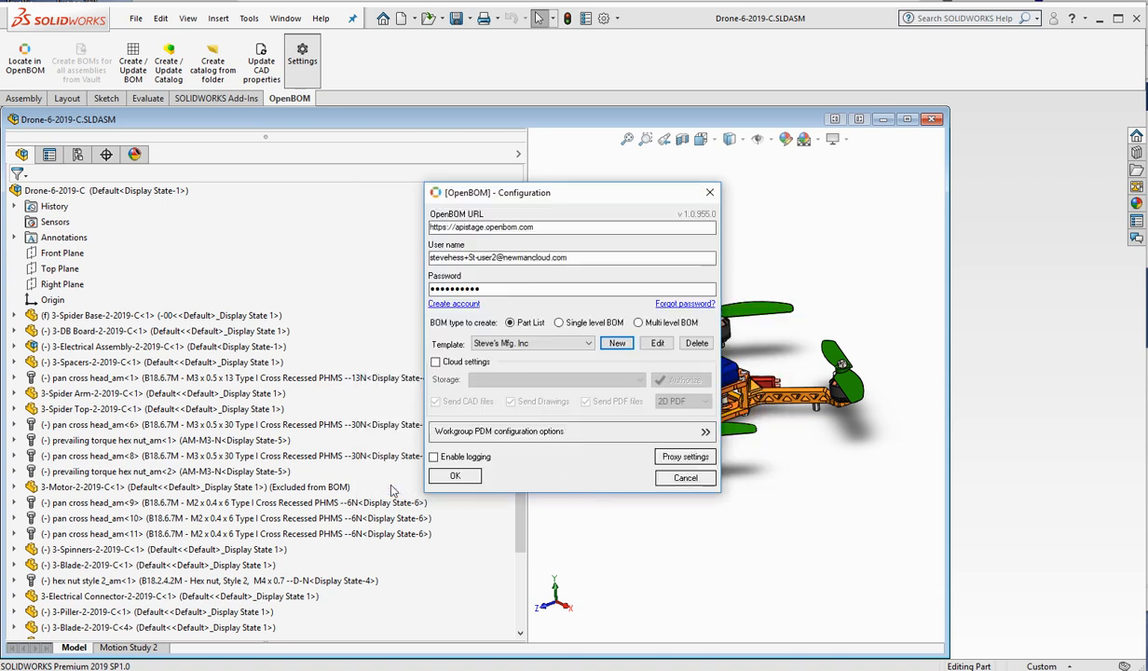
pyautogui.moveTo(531, 494)
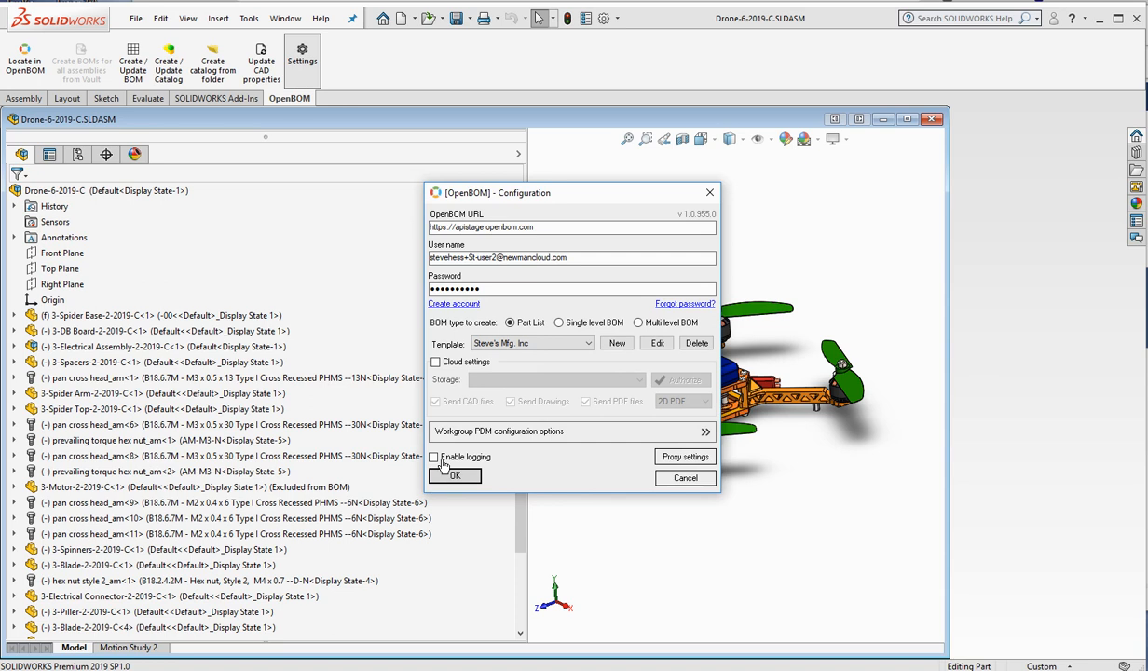
# - Confirm the OpenBOM configuration using Part List with the Steve's Mfg. Inc template
pyautogui.click(454, 475)
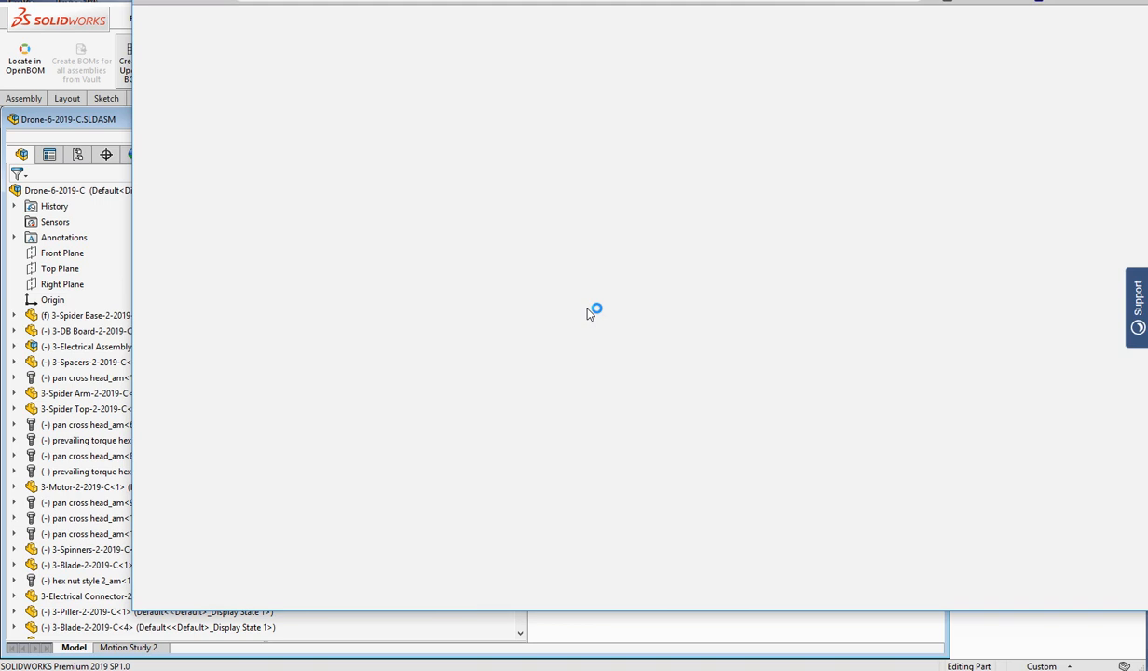
# - In the loaded drone parts BOM, enter a cost of 1.02 for the first part
pyautogui.click(26, 59)
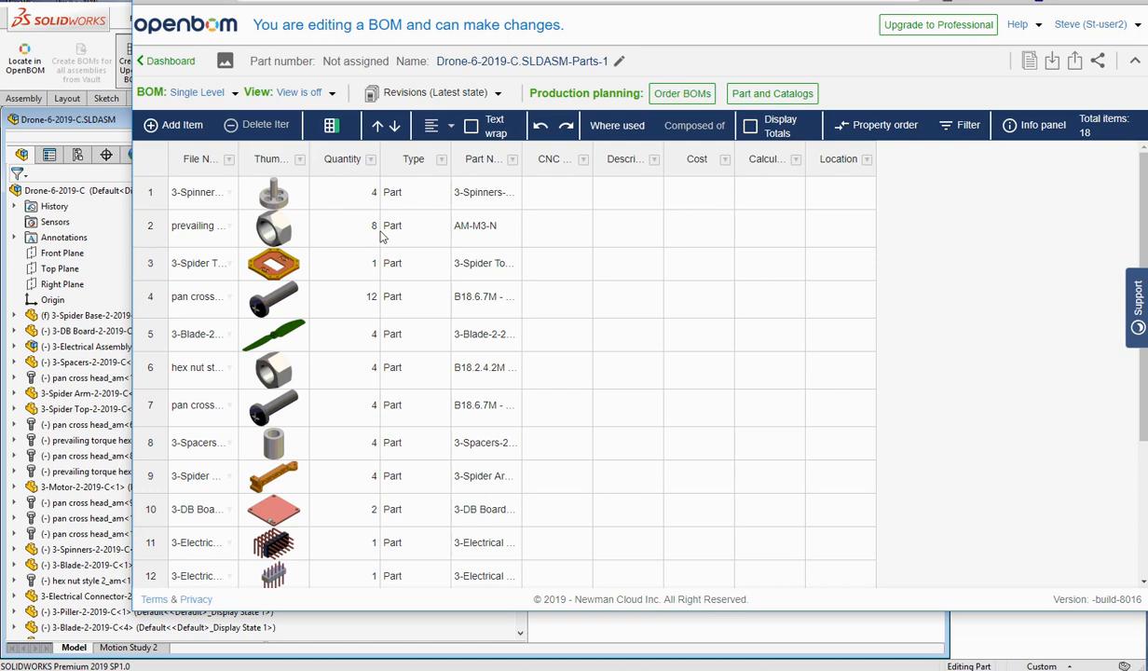
pyautogui.moveTo(164, 484)
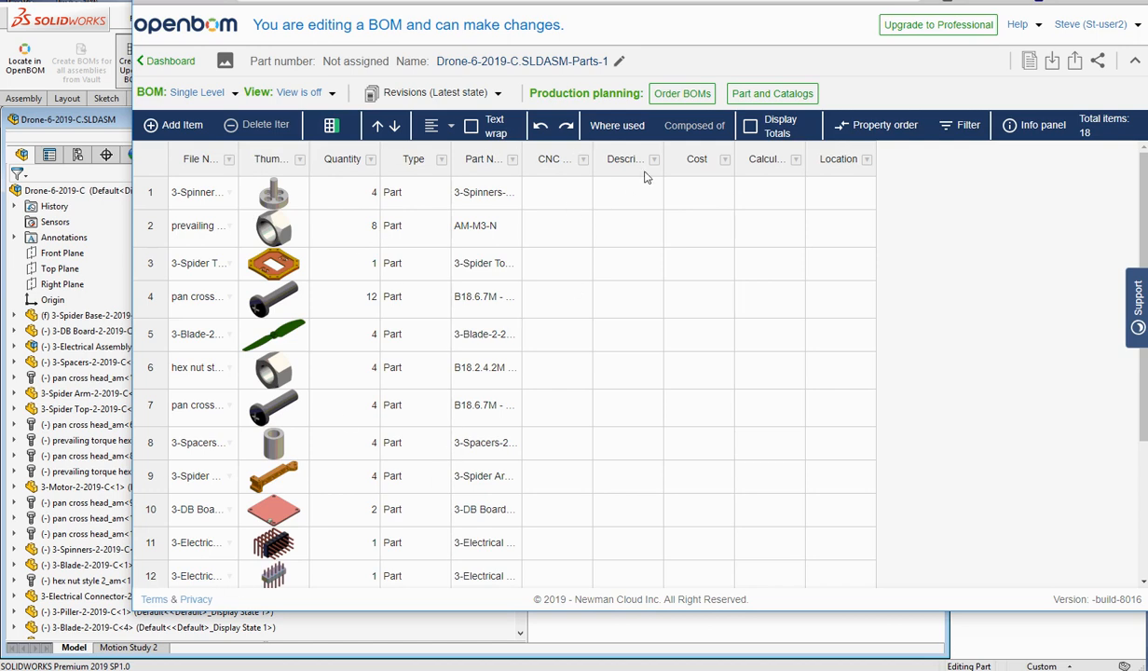
pyautogui.click(695, 192)
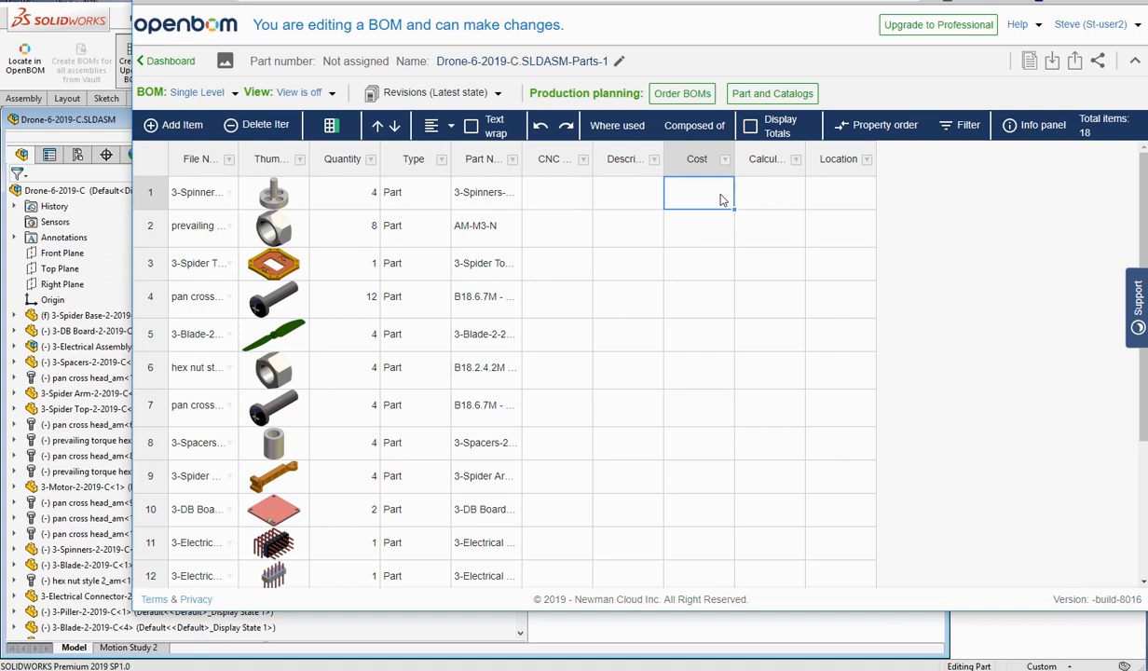
pyautogui.write('1.02')
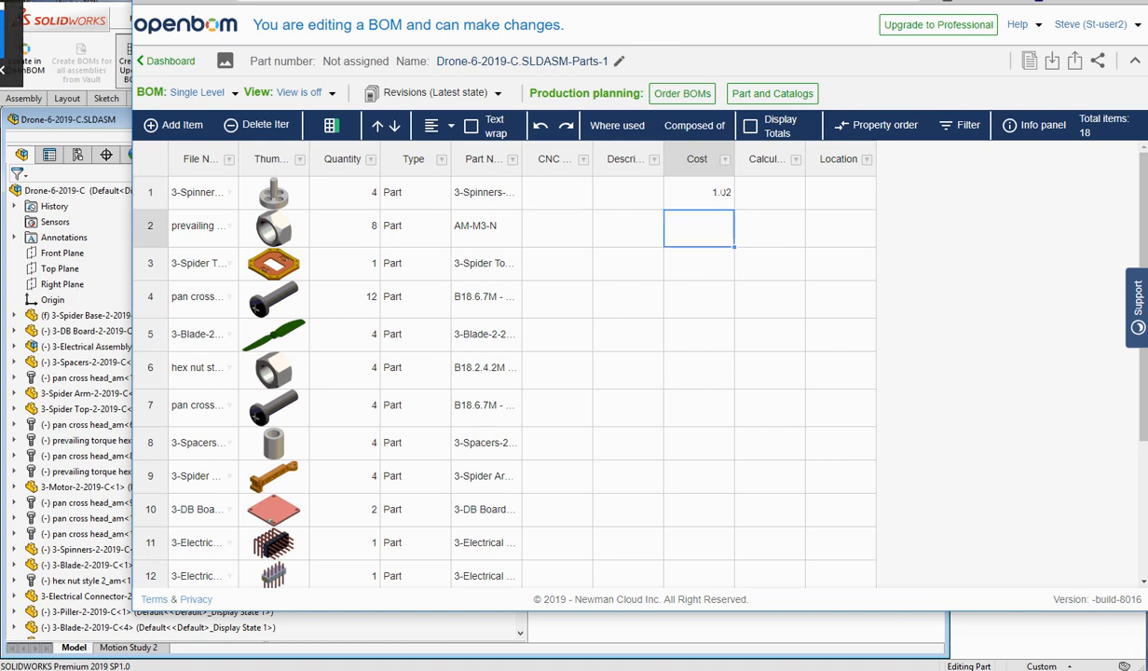
pyautogui.moveTo(592, 235)
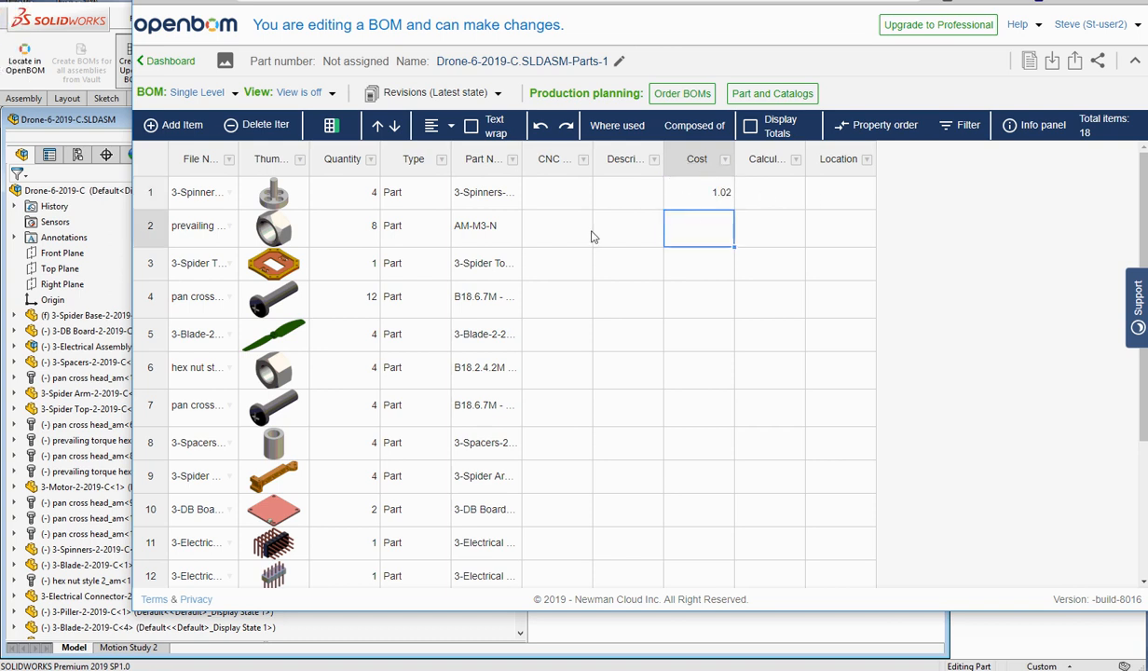
pyautogui.moveTo(719, 339)
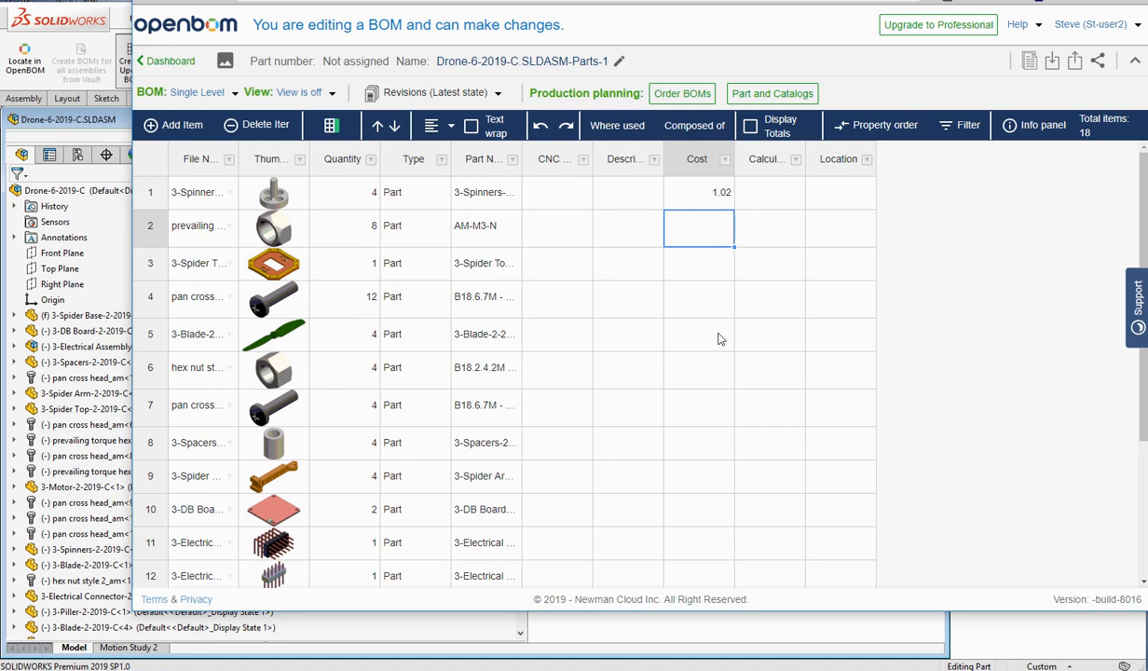
pyautogui.moveTo(121, 220)
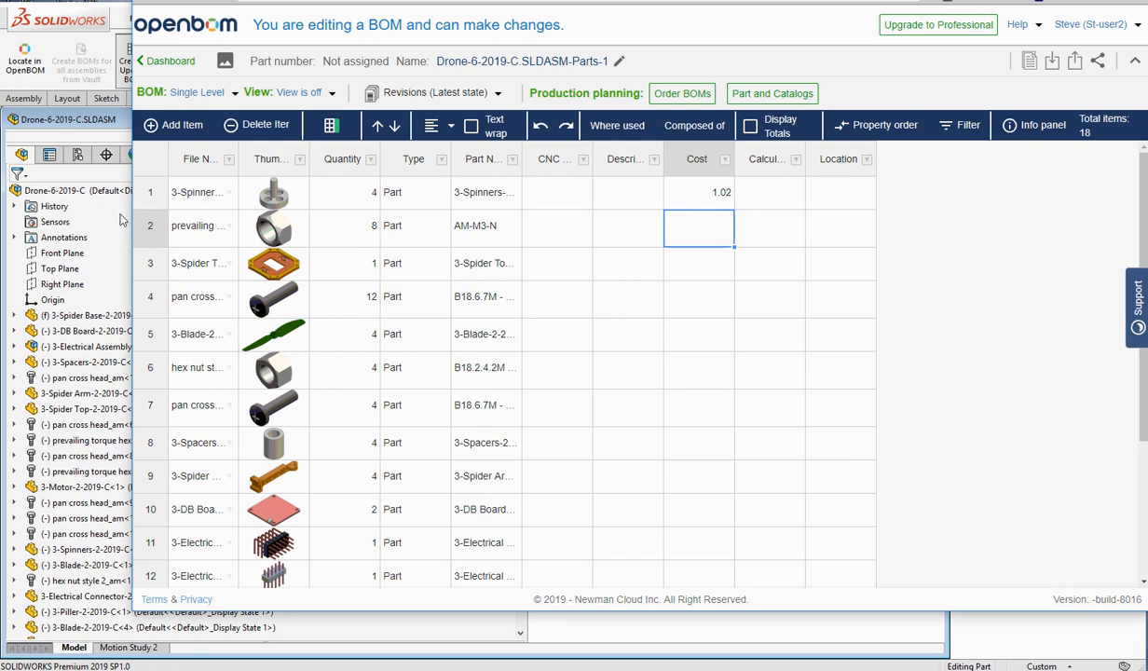
pyautogui.moveTo(773, 350)
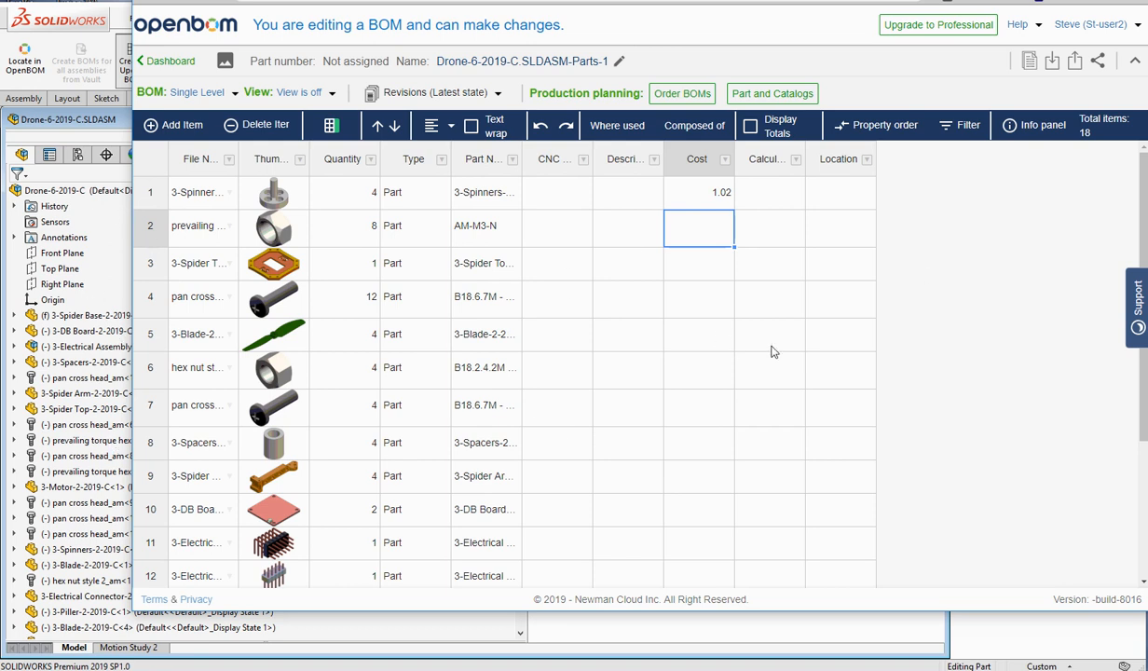
pyautogui.moveTo(755, 261)
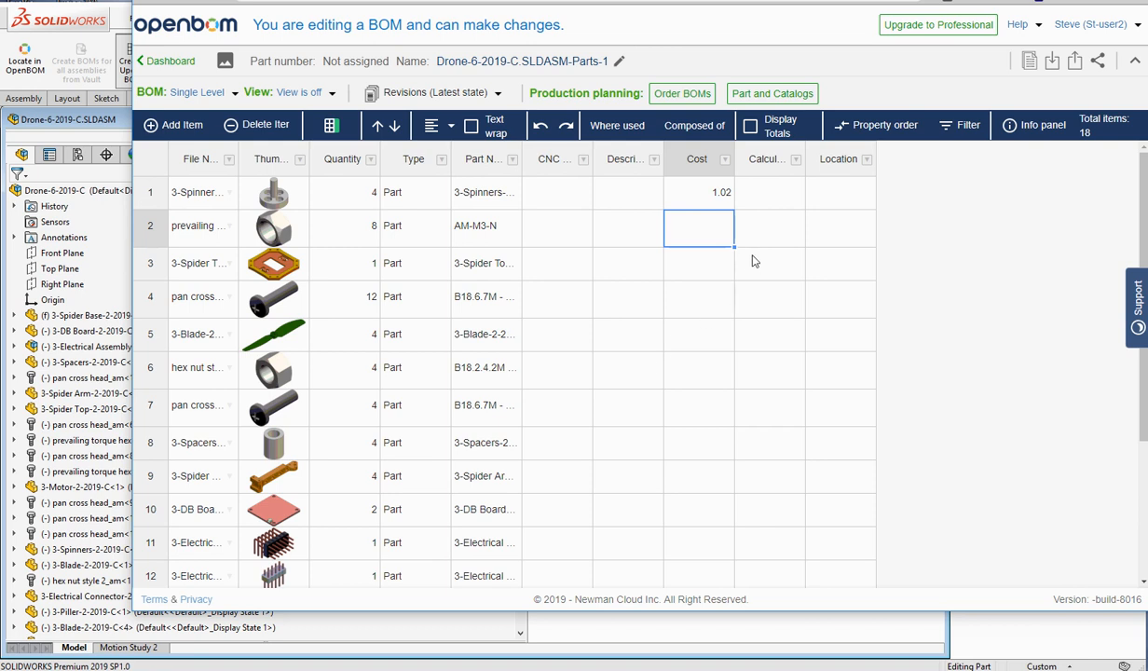
pyautogui.moveTo(626, 274)
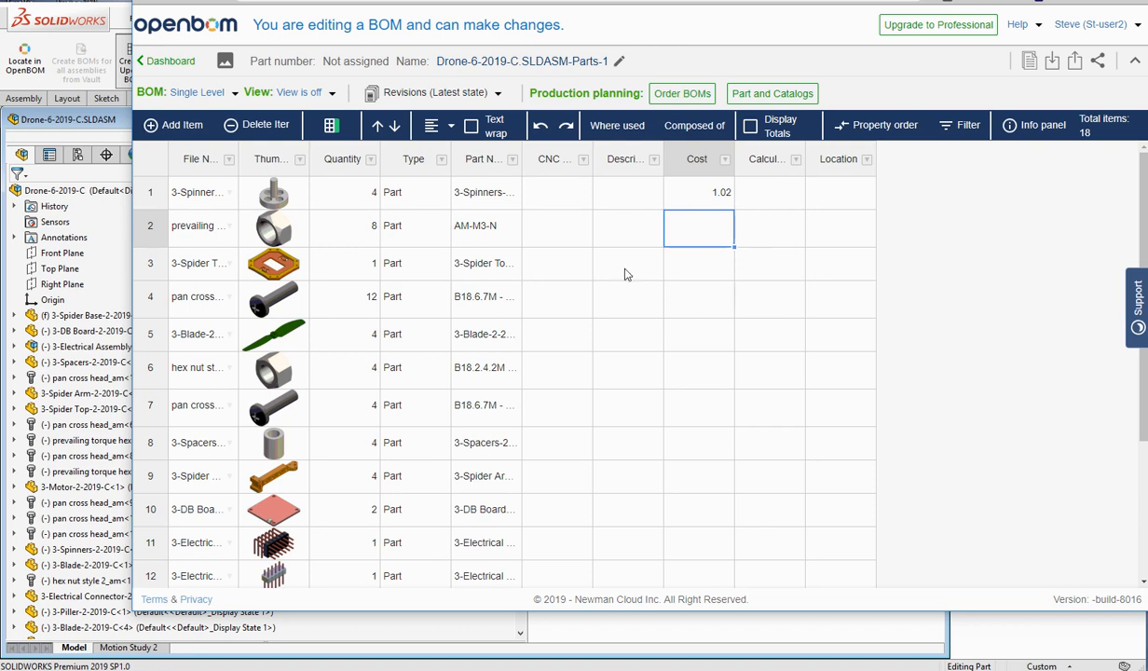
pyautogui.moveTo(272, 421)
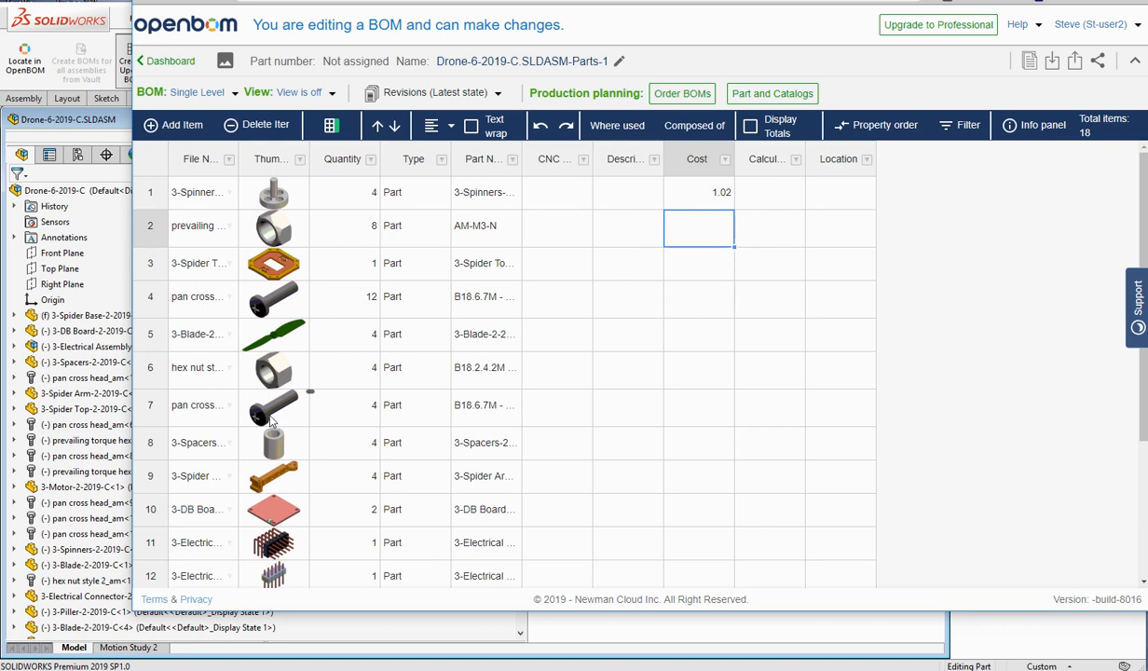
pyautogui.moveTo(573, 283)
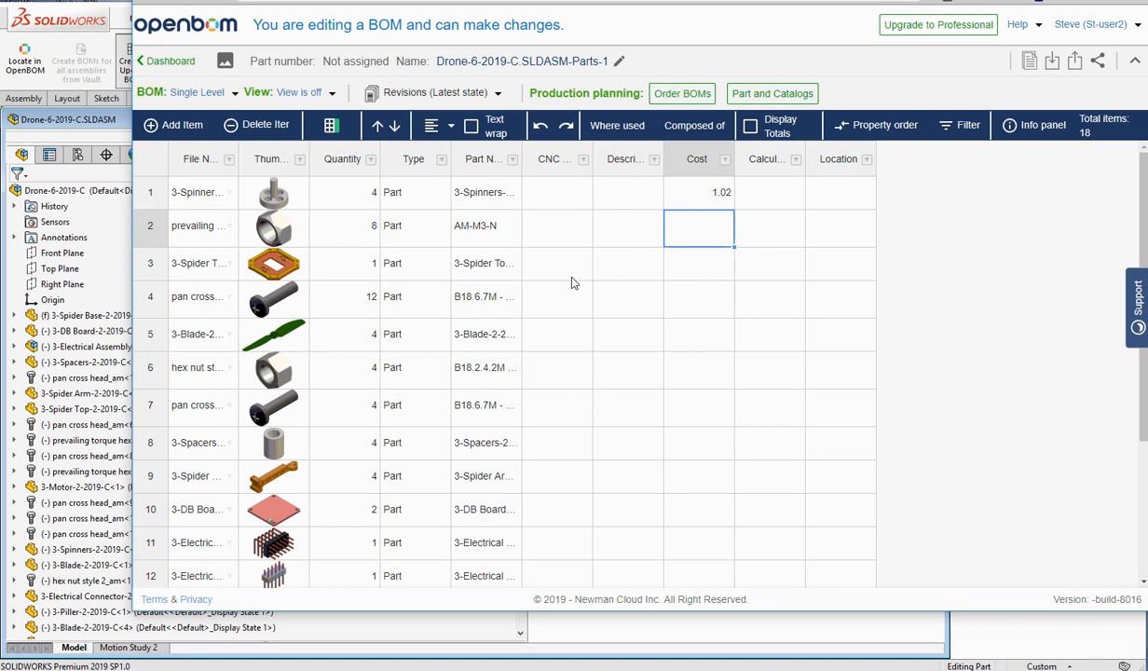
pyautogui.moveTo(570, 287)
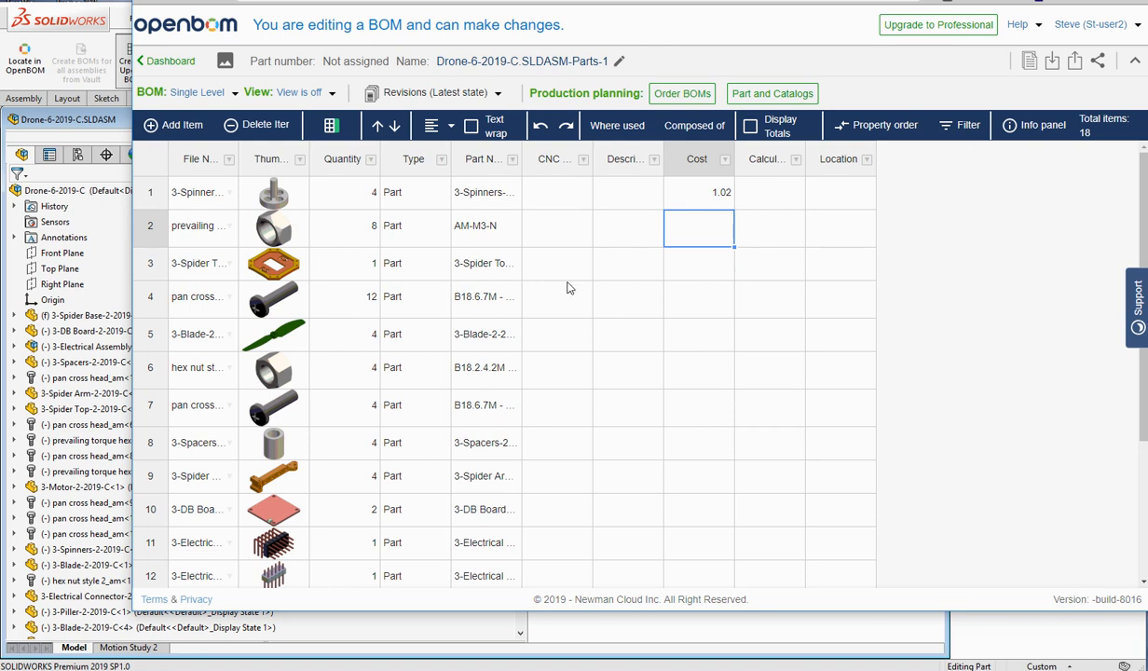